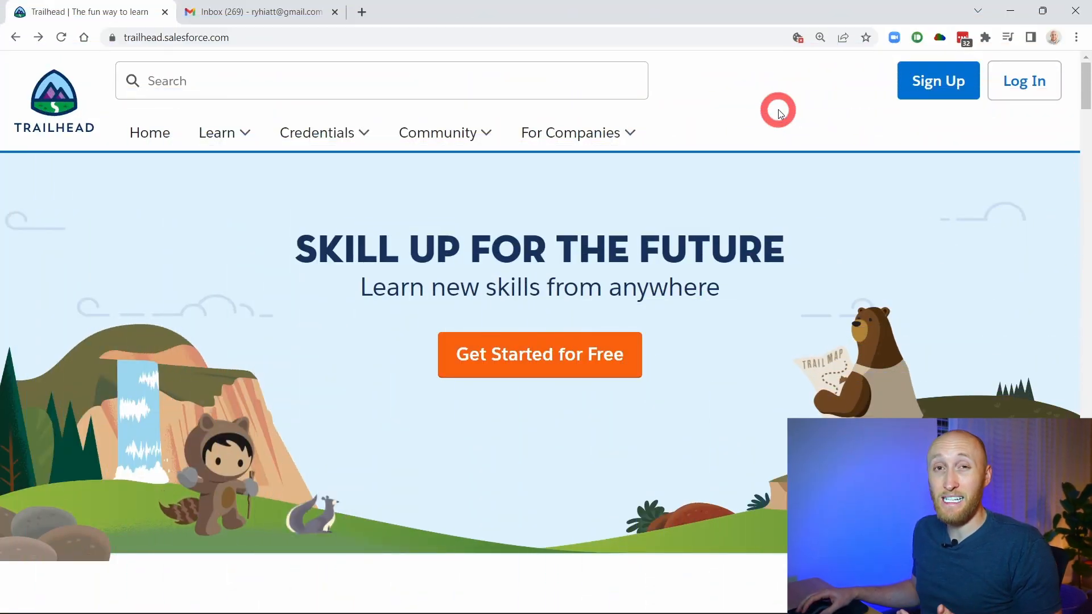
Step: Choose Verify Certifications from the Credentials menu in Trailhead's top navigation
{"action": "left_click", "coordinate": [317, 133]}
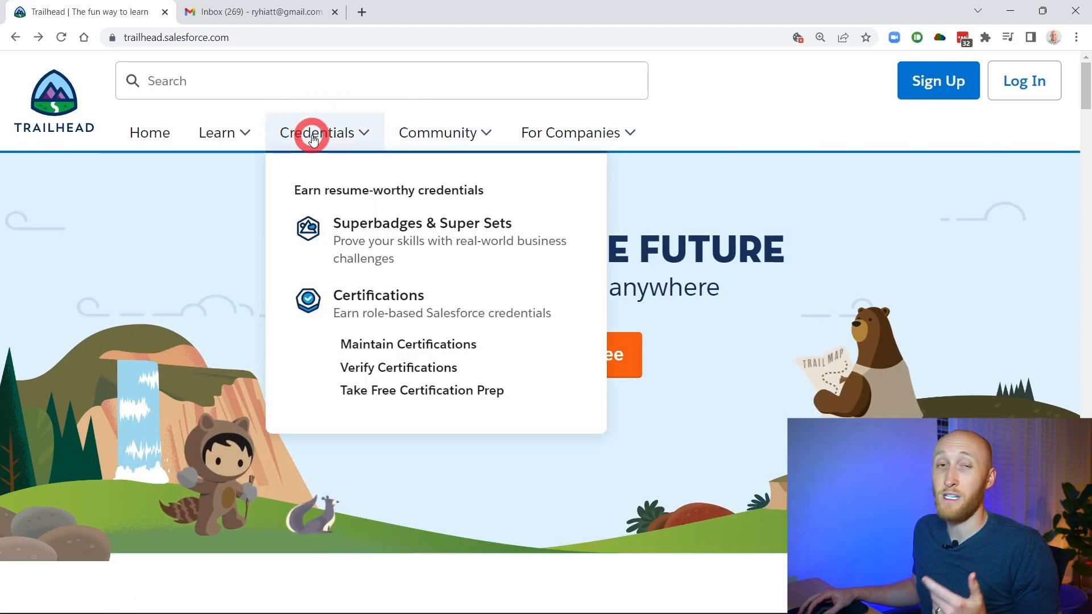
{"action": "mouse_move", "coordinate": [398, 367]}
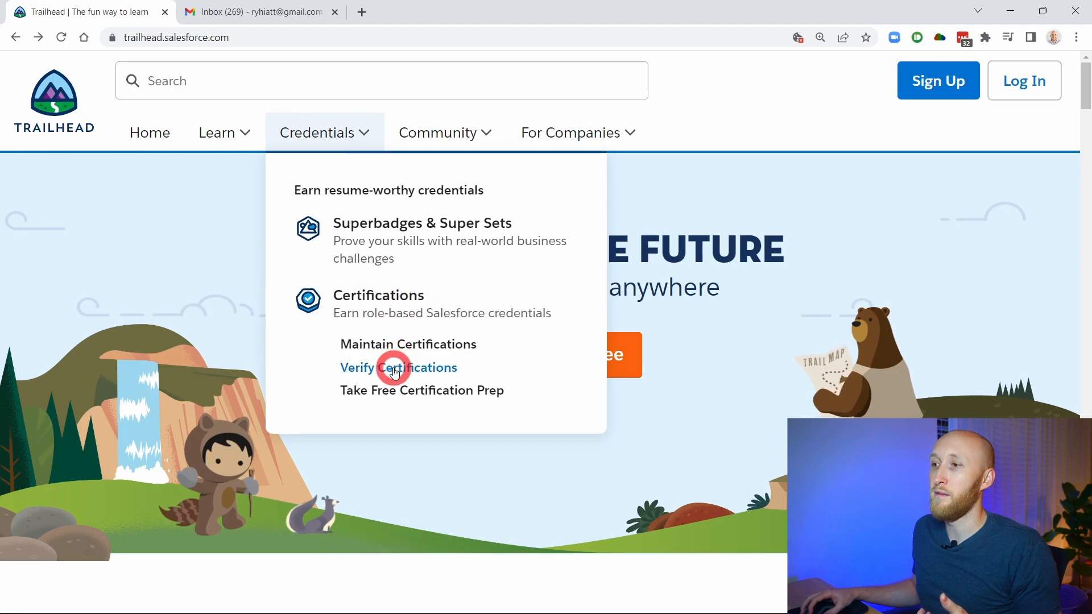
{"action": "left_click", "coordinate": [398, 367]}
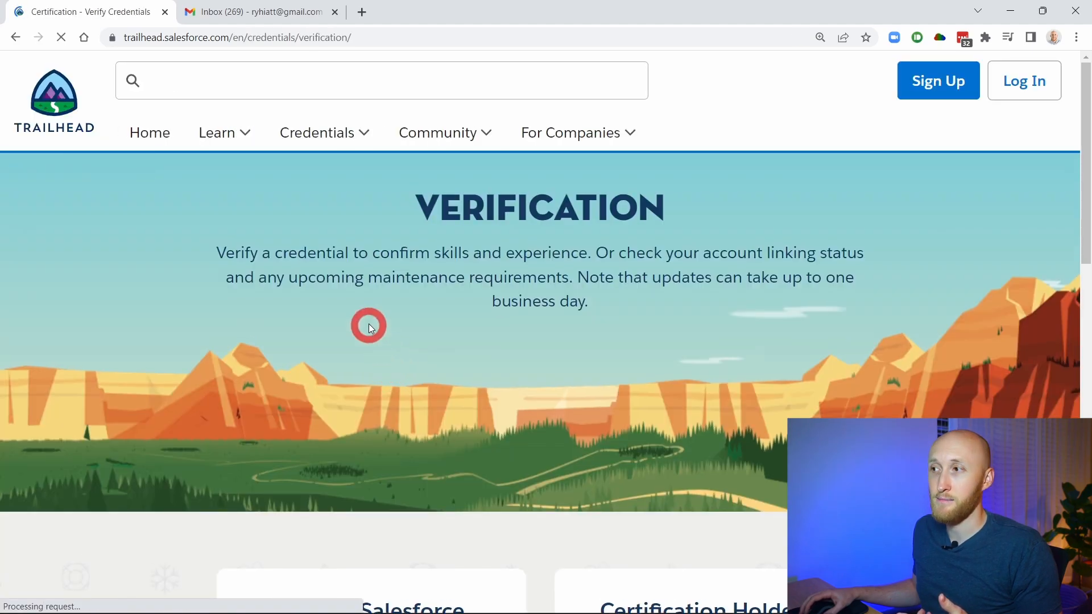
Step: Scroll down to the verification forms and place the cursor in the Full Name field
{"action": "scroll", "scroll_direction": "down", "scroll_amount": 3}
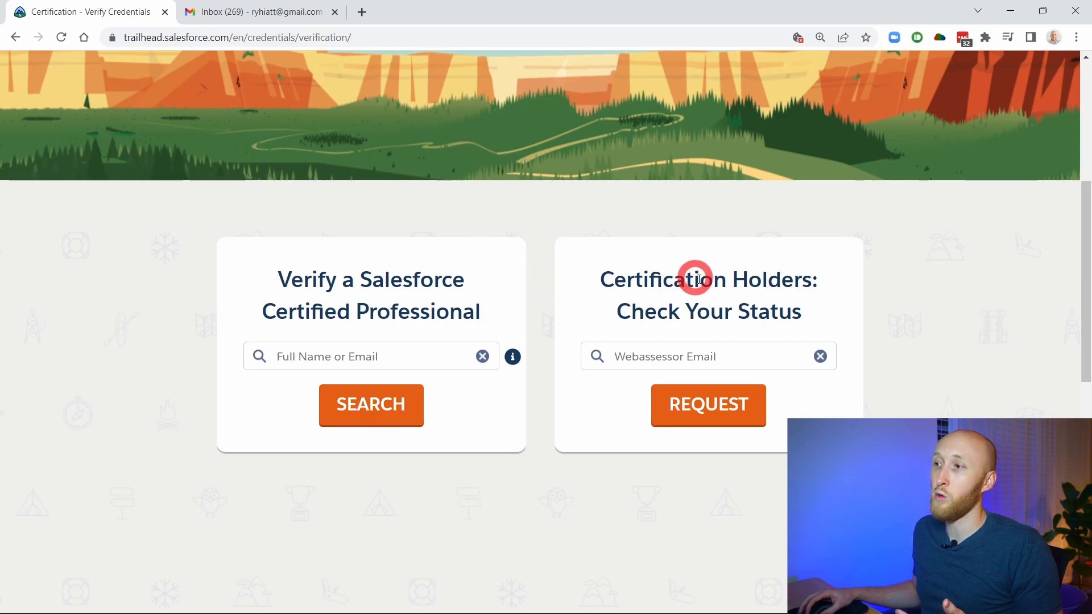
{"action": "left_click", "coordinate": [696, 356]}
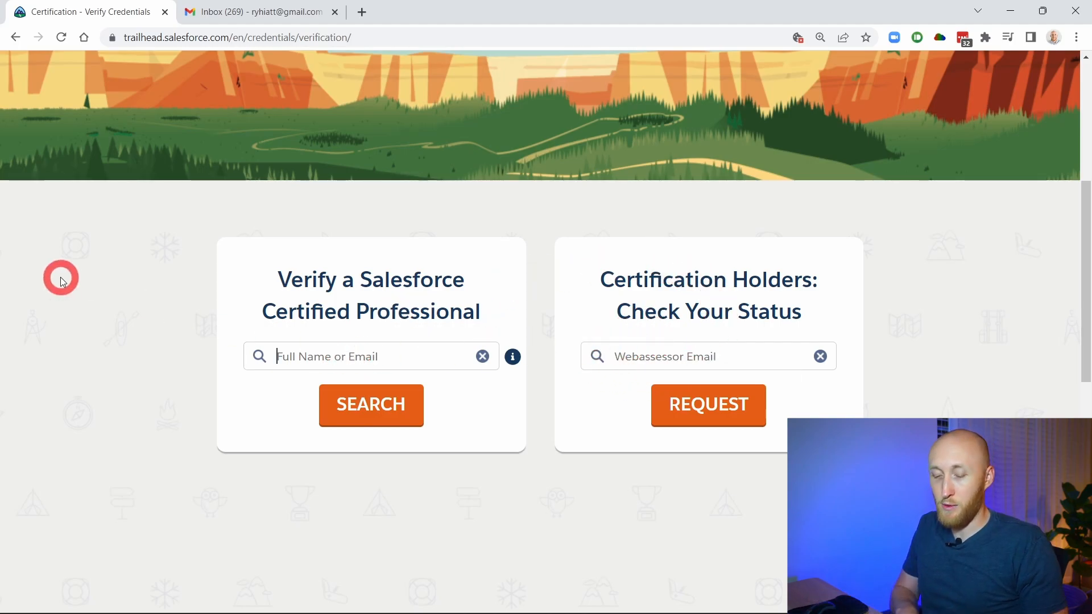
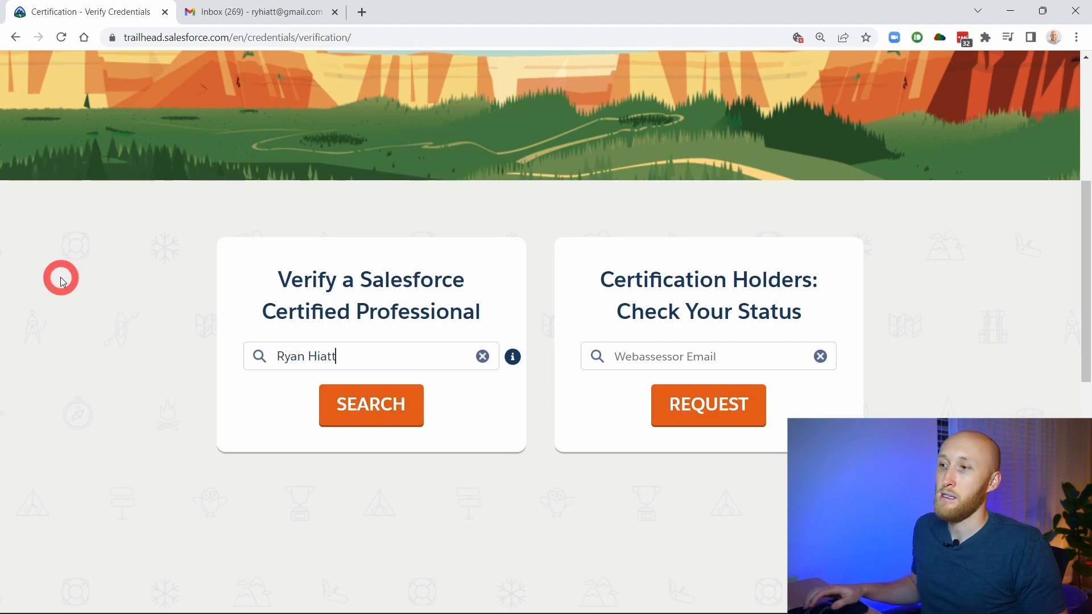
{"action": "left_click", "coordinate": [370, 405]}
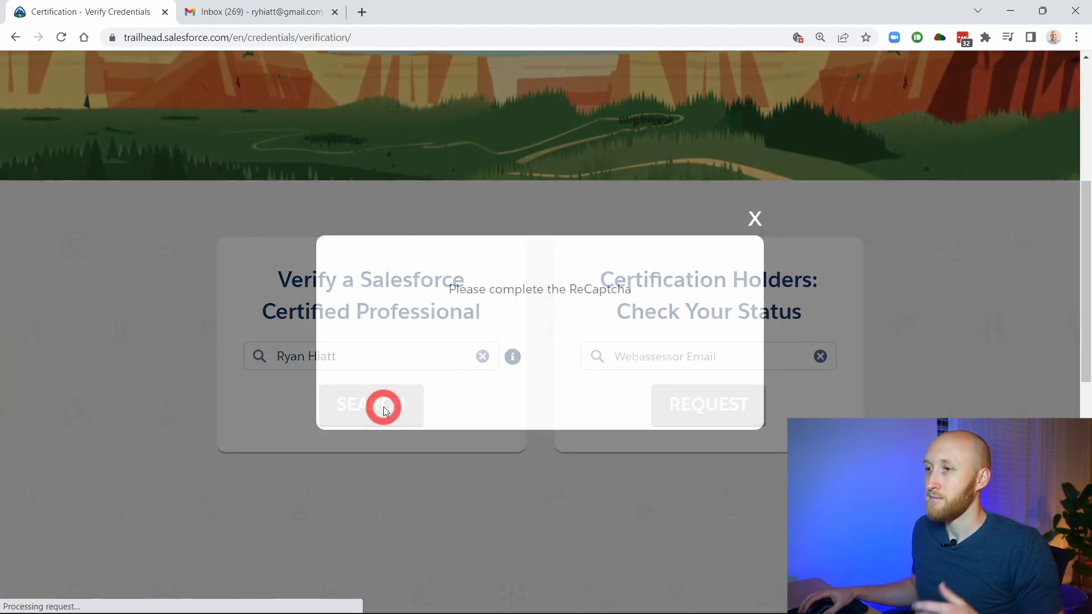
{"action": "left_click", "coordinate": [371, 405]}
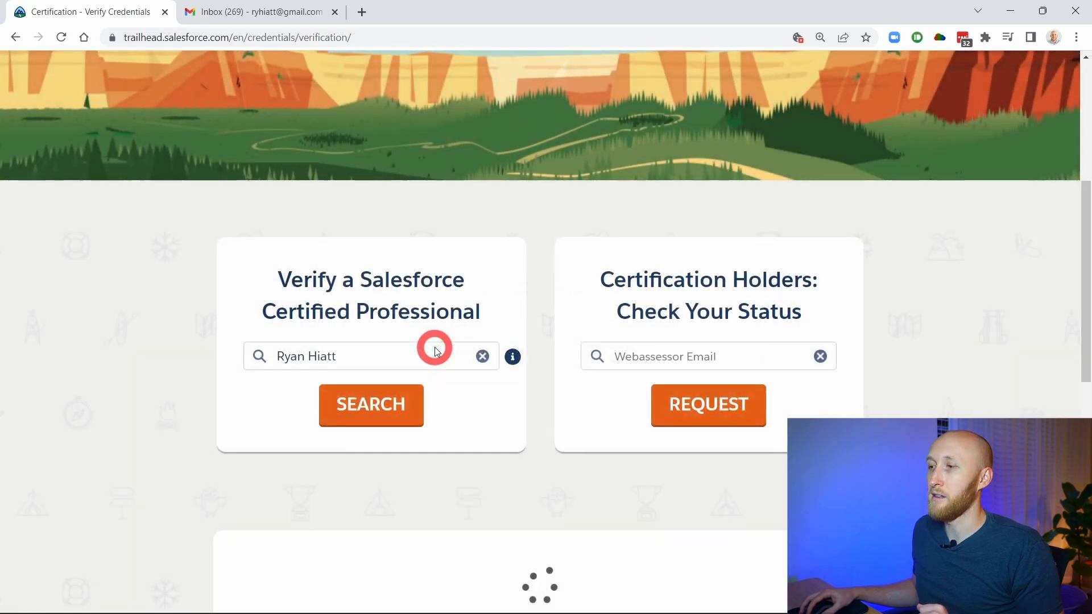
{"action": "left_click", "coordinate": [370, 404]}
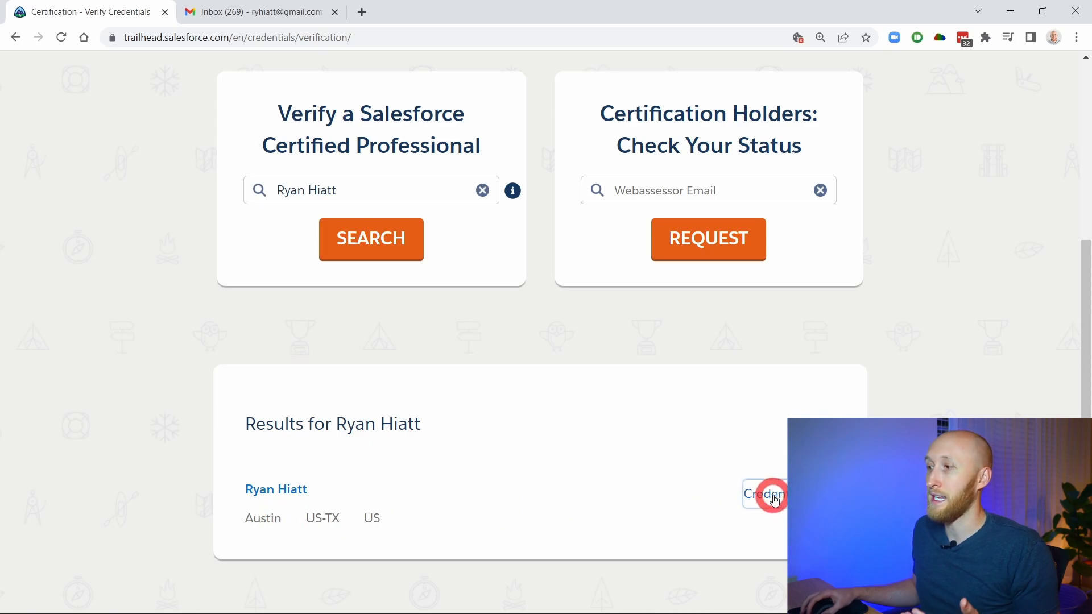
{"action": "left_click", "coordinate": [763, 494]}
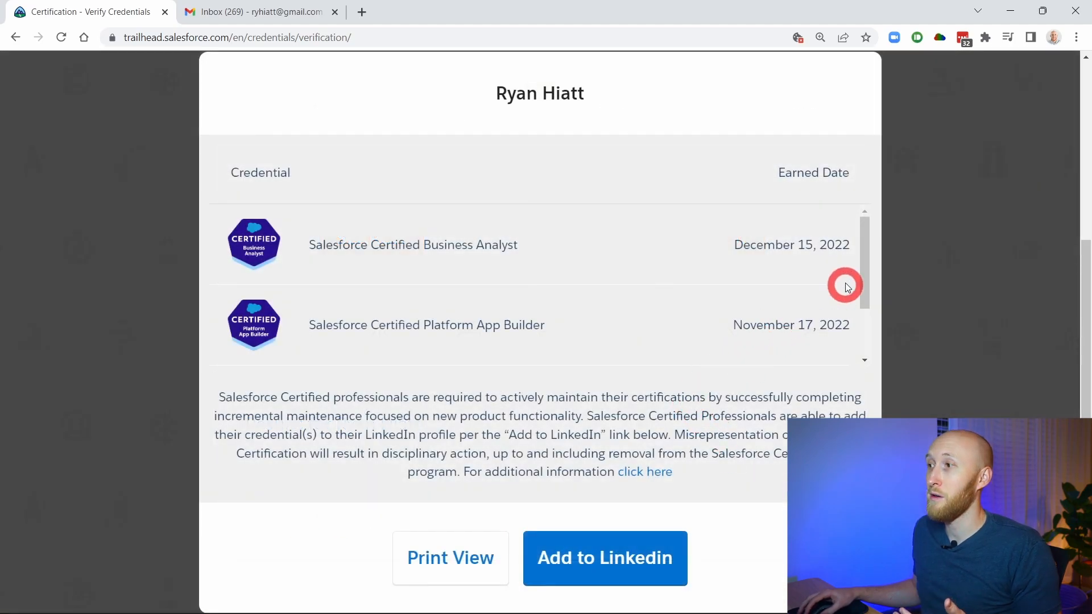
{"action": "scroll", "scroll_direction": "down", "scroll_amount": 3}
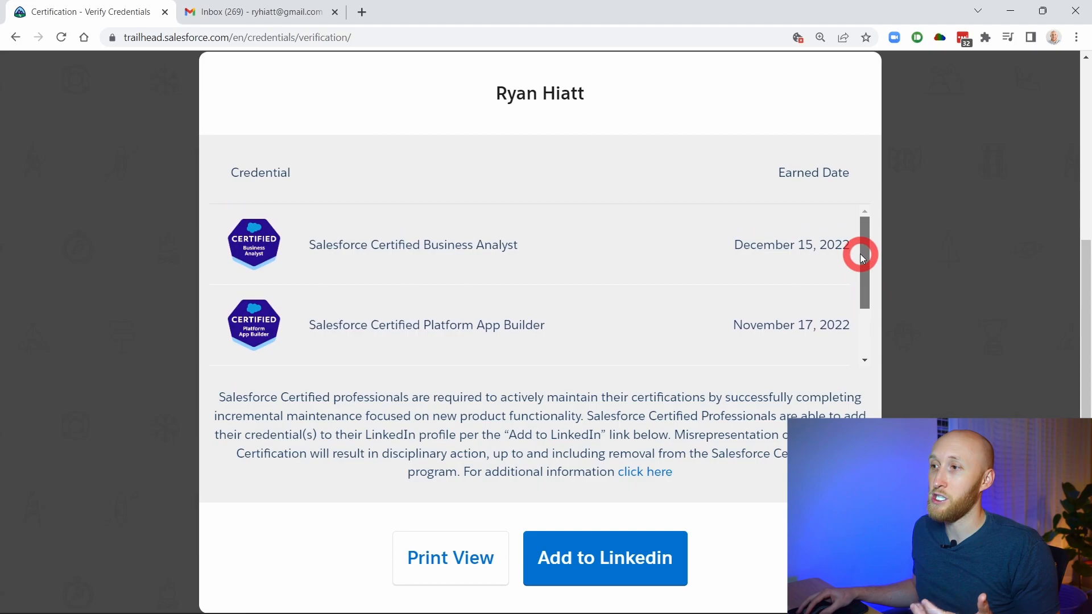
{"action": "scroll", "scroll_direction": "down", "scroll_amount": 3}
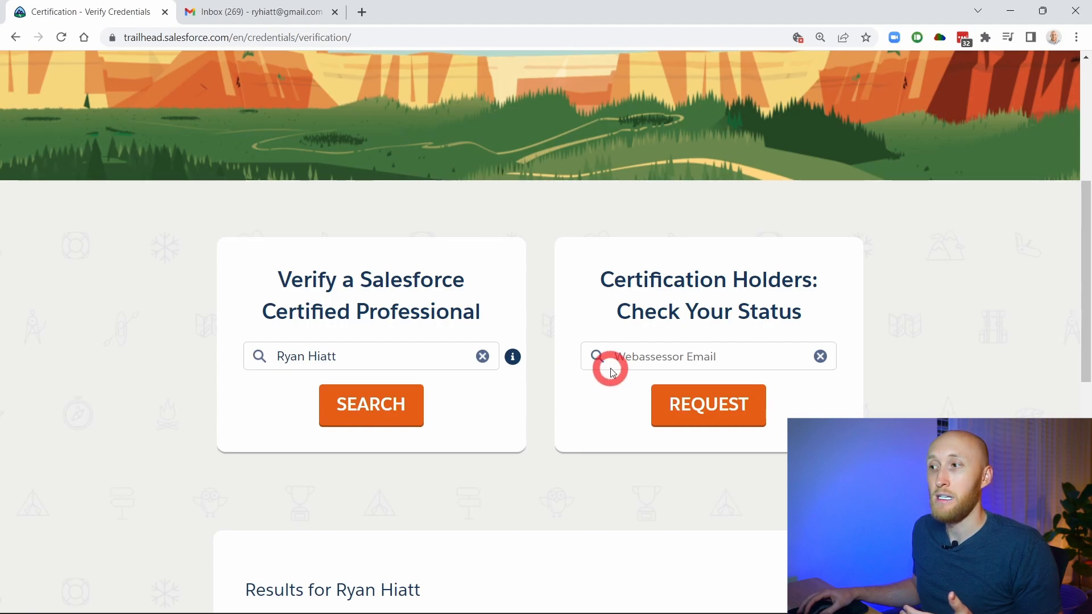
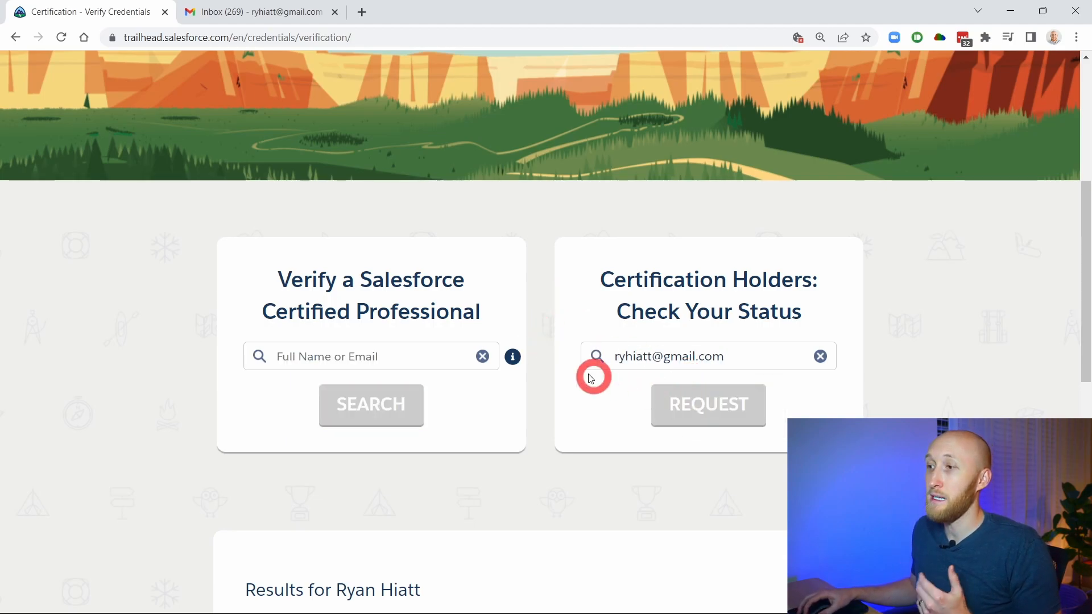
Step: Request a credential status email for the 'ryhi' Webassessor address, passing the reCAPTCHA
{"action": "left_click", "coordinate": [707, 404]}
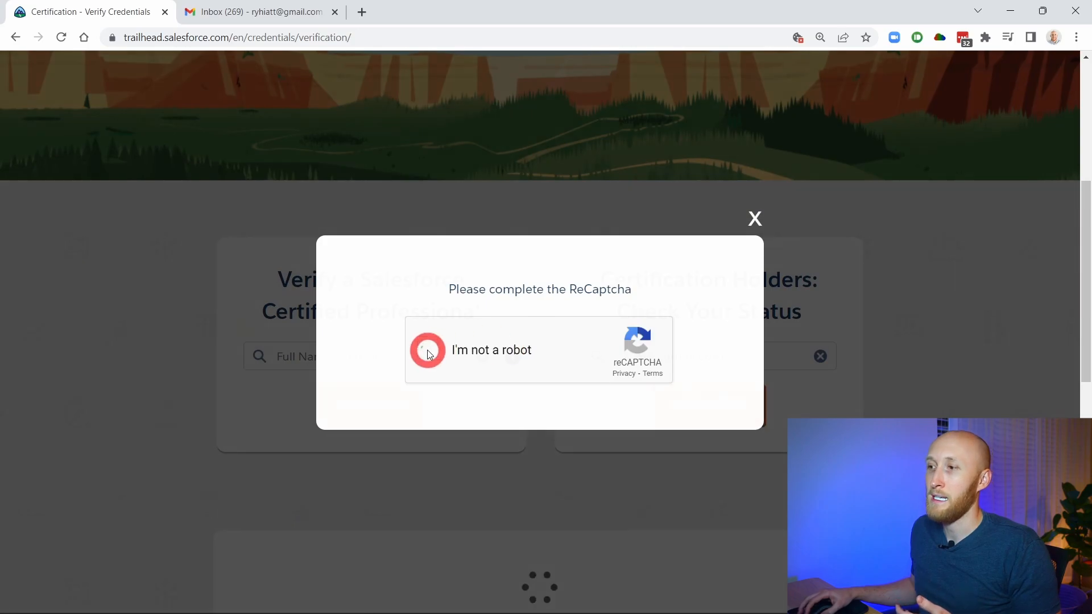
{"action": "left_click", "coordinate": [428, 350]}
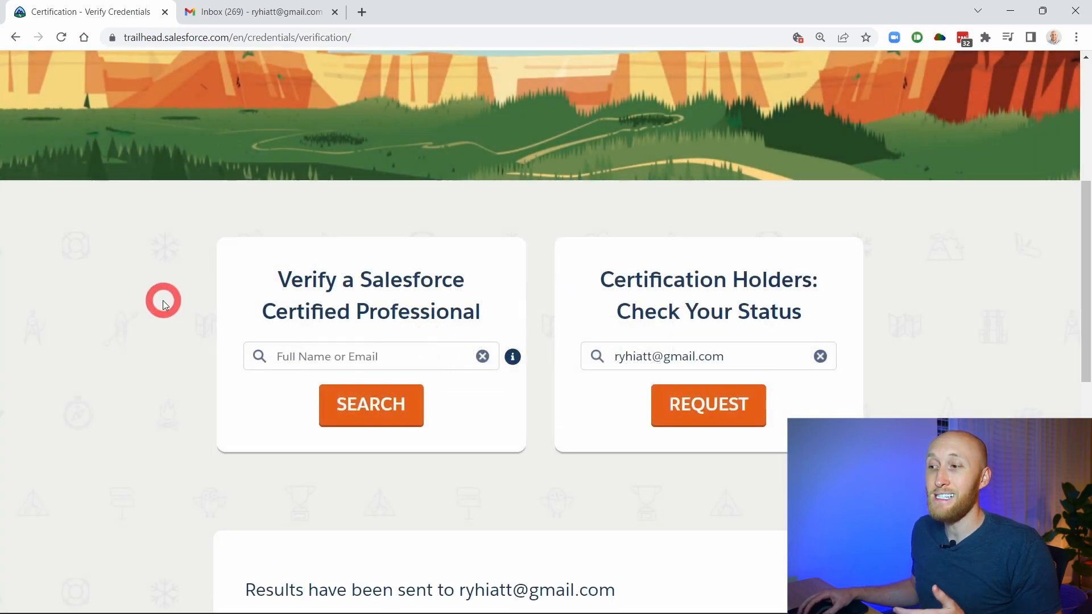
{"action": "scroll", "scroll_direction": "down", "scroll_amount": 3}
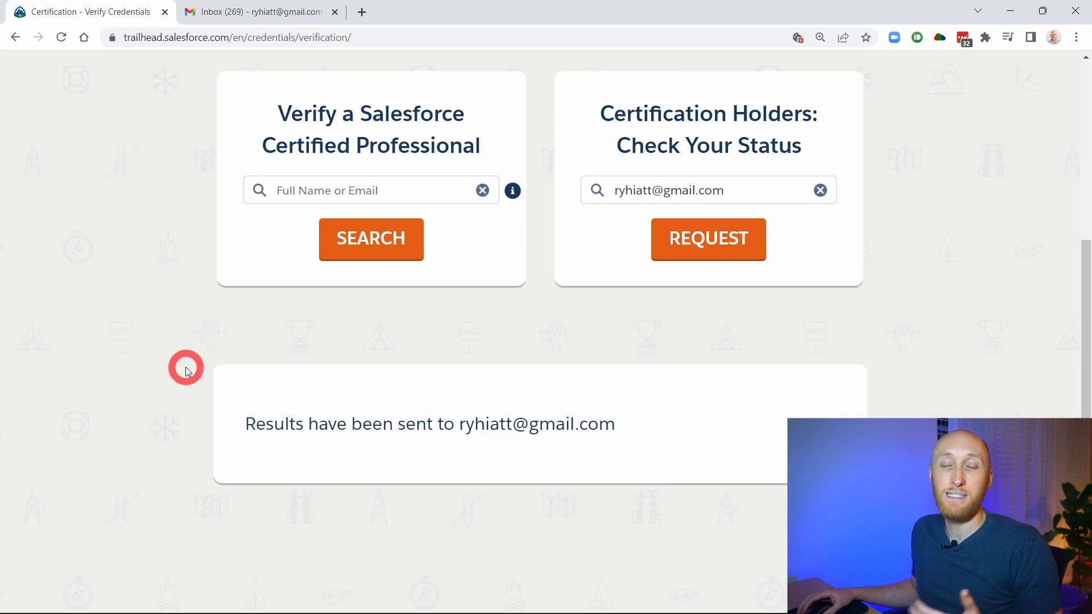
{"action": "left_click", "coordinate": [258, 12]}
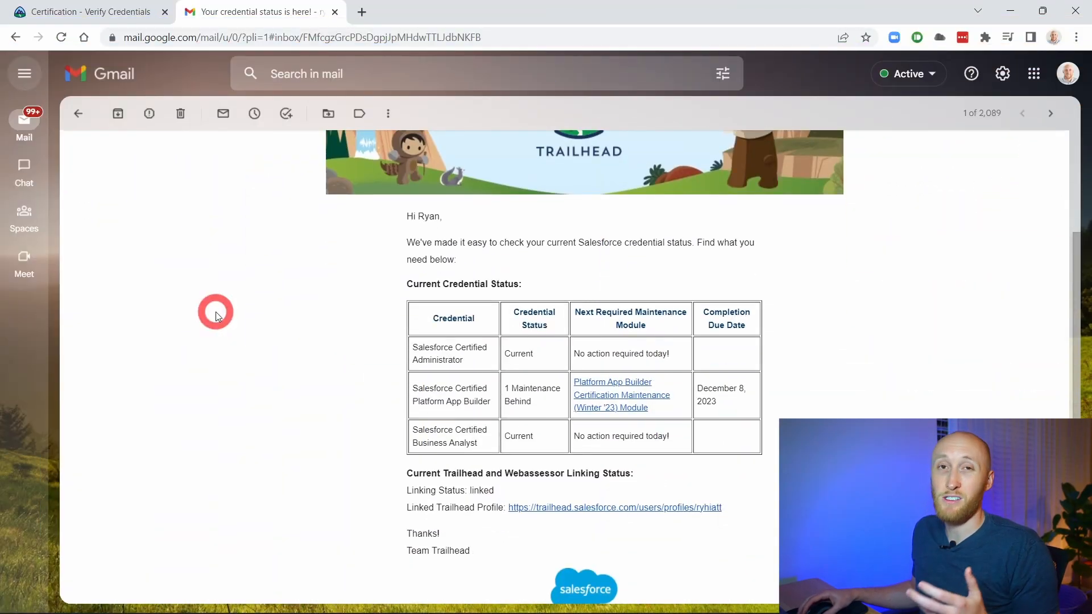
{"action": "mouse_move", "coordinate": [425, 360]}
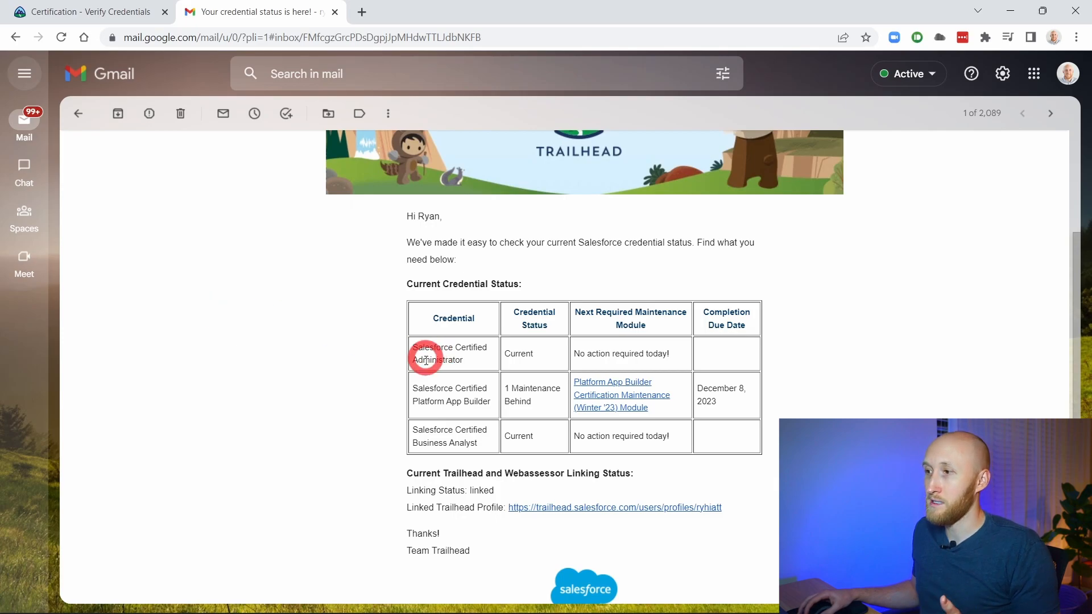